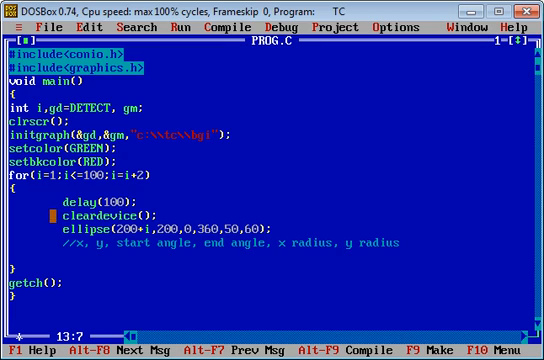
Change the ellipse call's vertical coordinate to 200+i, giving ellipse(200,200+i,0,360,50,60)
key("Down")
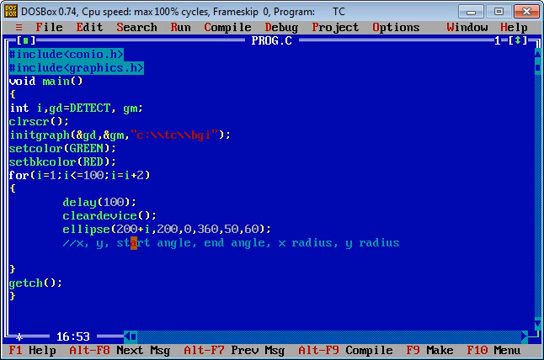
left_click(132, 231)
type("+")
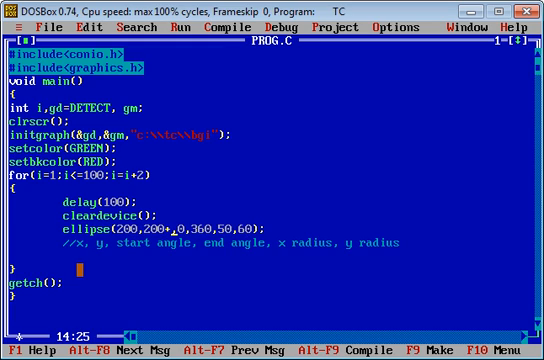
type("i")
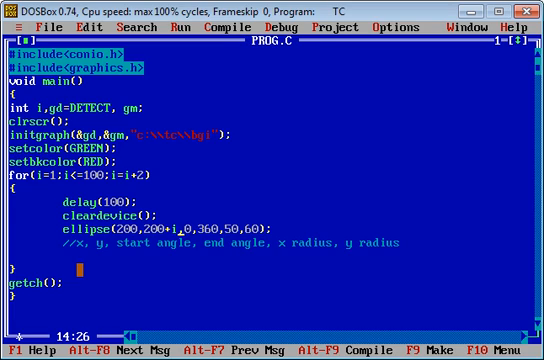